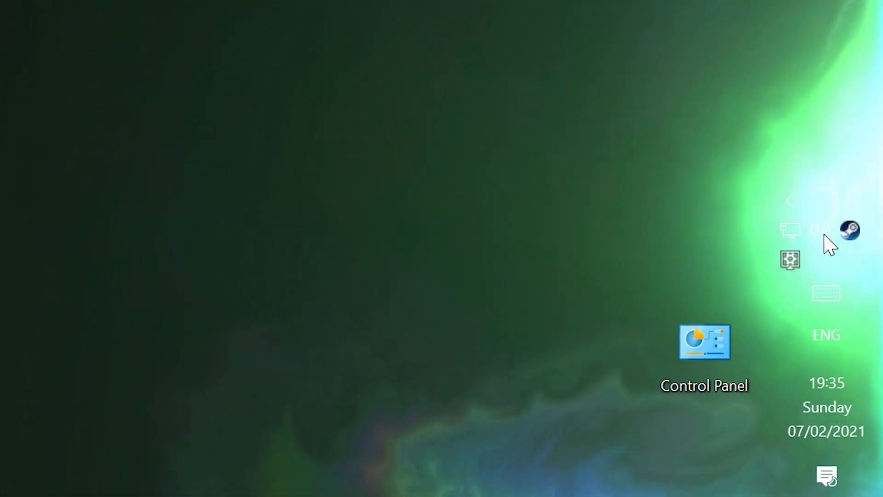
# - Begin a Windows search for "sound settings" from the desktop
pyautogui.rightClick(813, 199)
pyautogui.write('so')
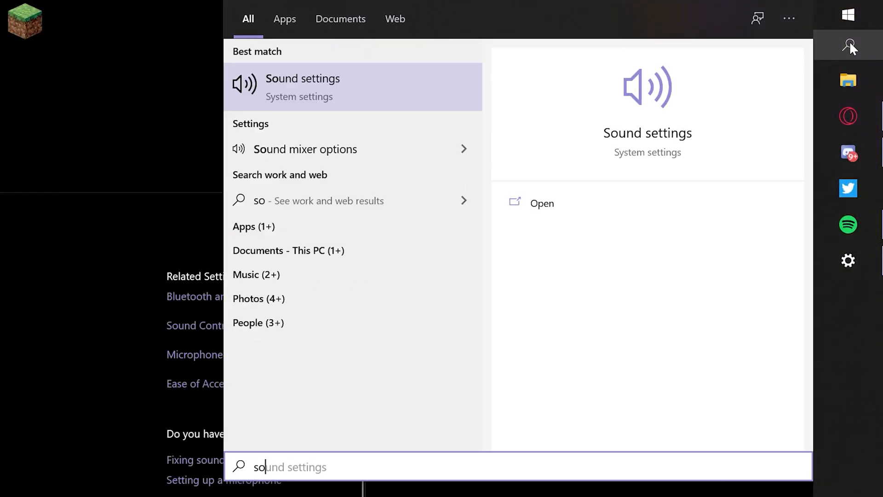
# - Go from the Sound settings result down to App volume and device preferences
pyautogui.click(541, 202)
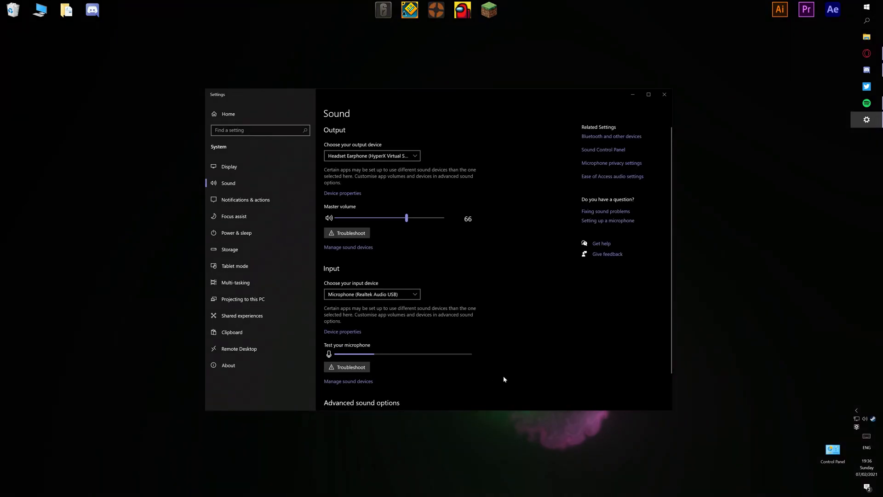
pyautogui.scroll(-3)
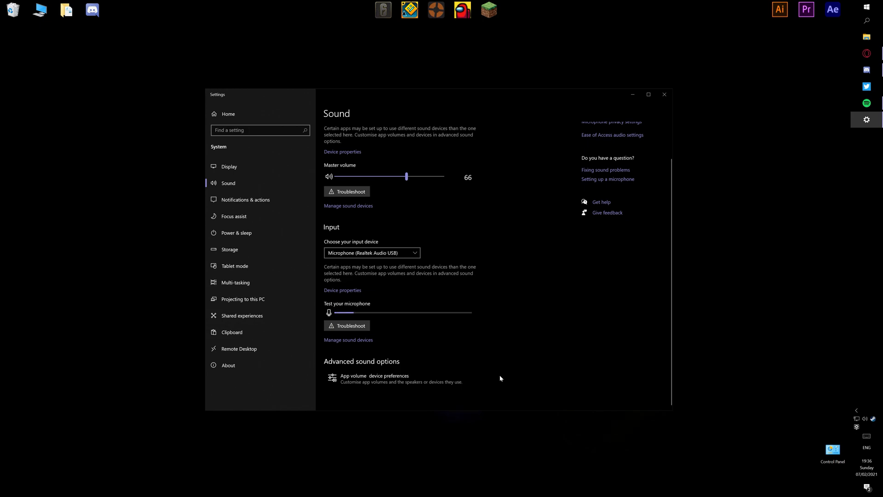
pyautogui.click(374, 375)
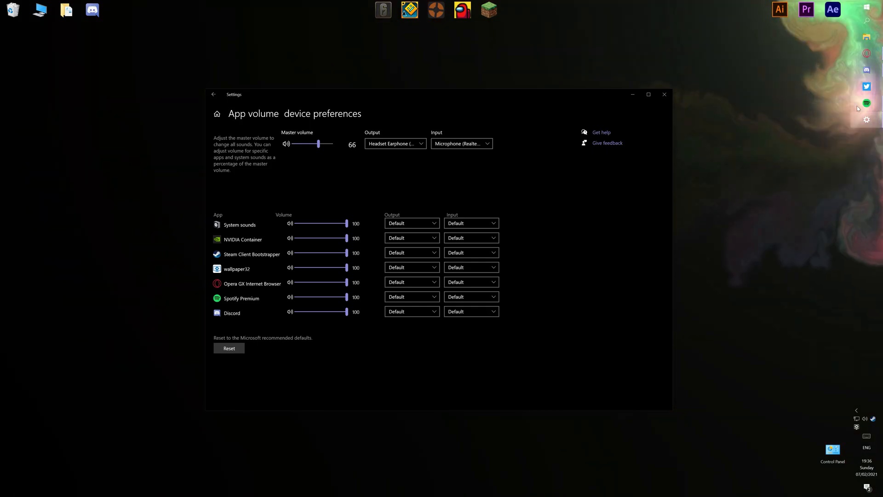
# - Start a song in Spotify and return to the Settings window
pyautogui.click(867, 103)
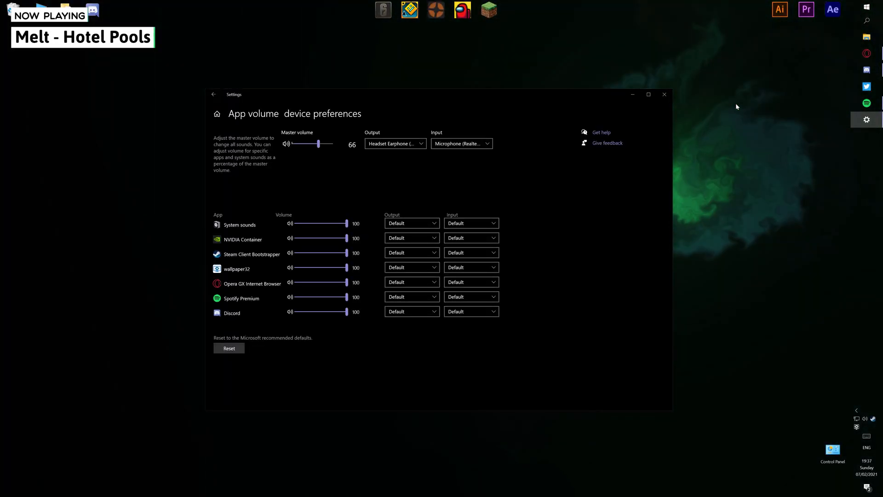
pyautogui.click(647, 94)
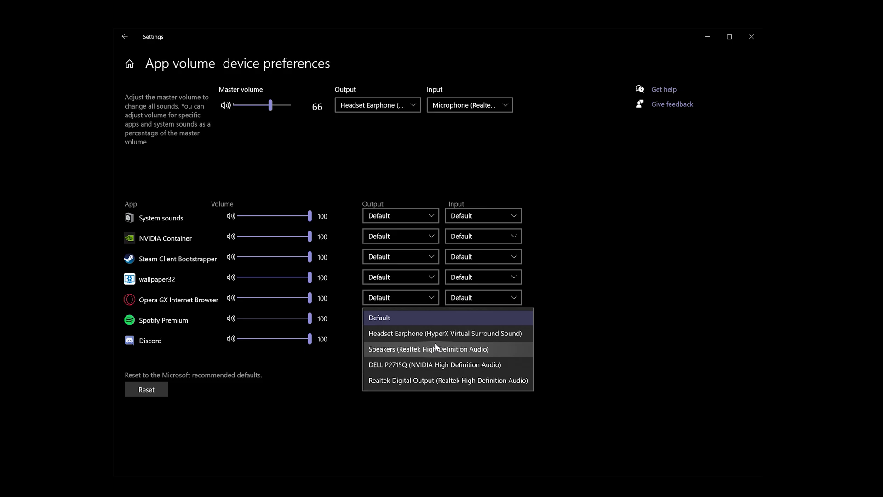
# - Set Spotify's output to Speakers (Realtek High Definition Audio)
pyautogui.click(429, 349)
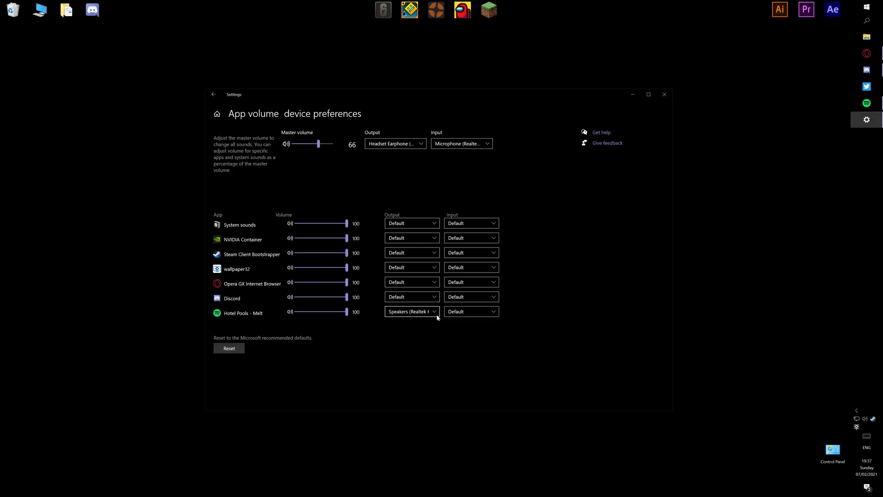